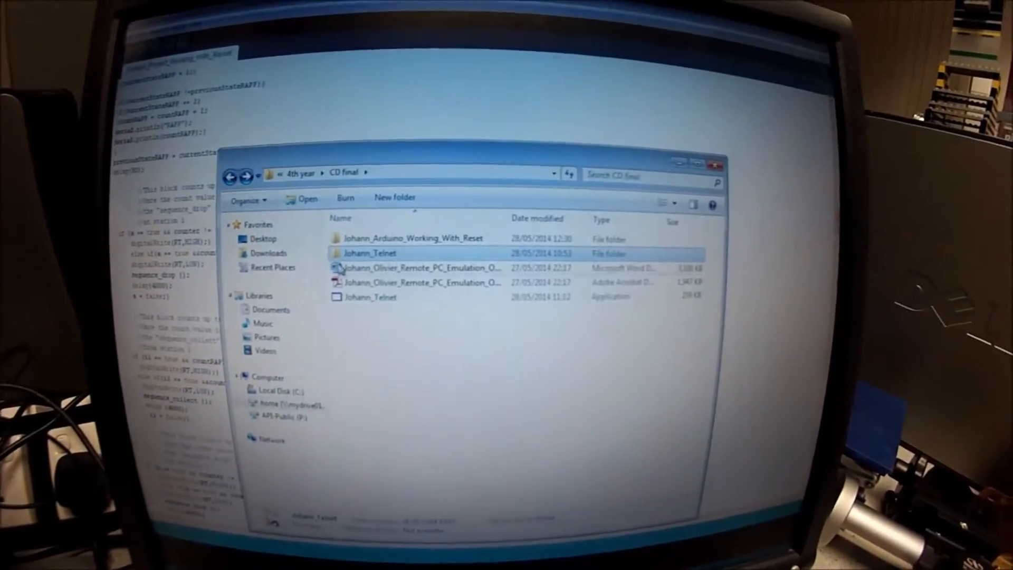
- Launch Johann_Telnet from the CD final folder, confirming the security warning with Run
double_click(370, 297)
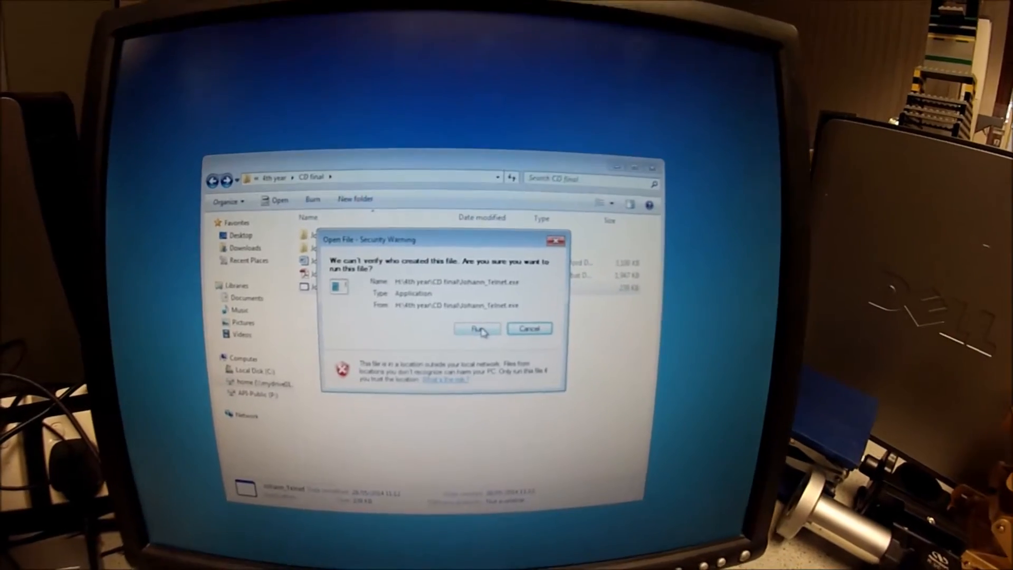
left_click(477, 328)
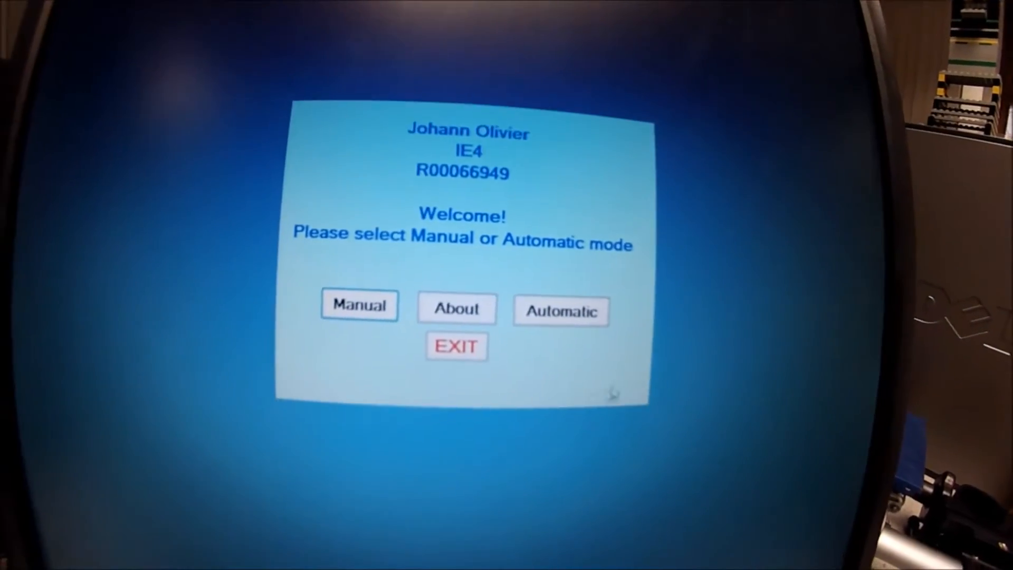
left_click(359, 305)
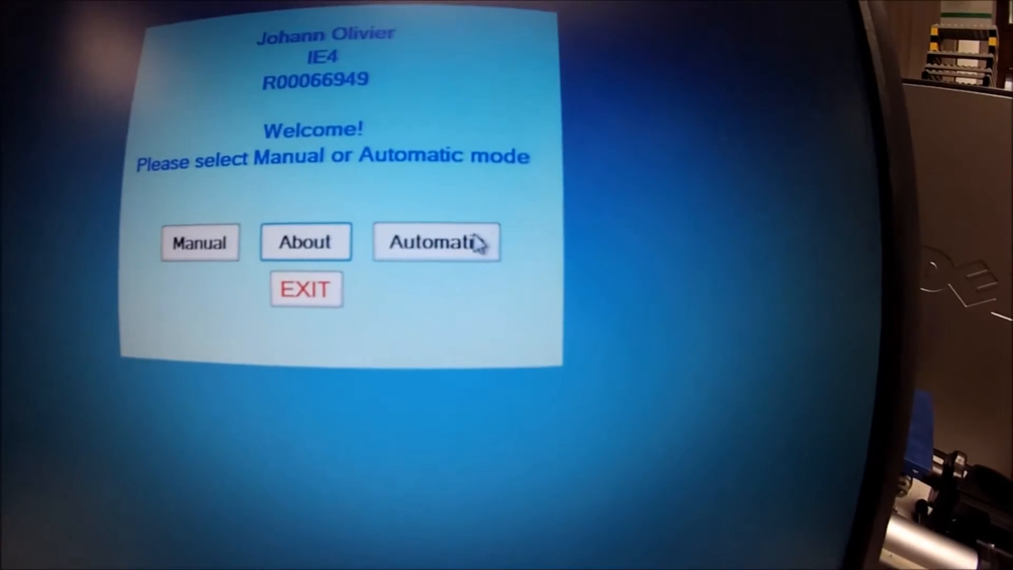
- Enter Automatic mode and request a product pick-up at station 4
left_click(436, 243)
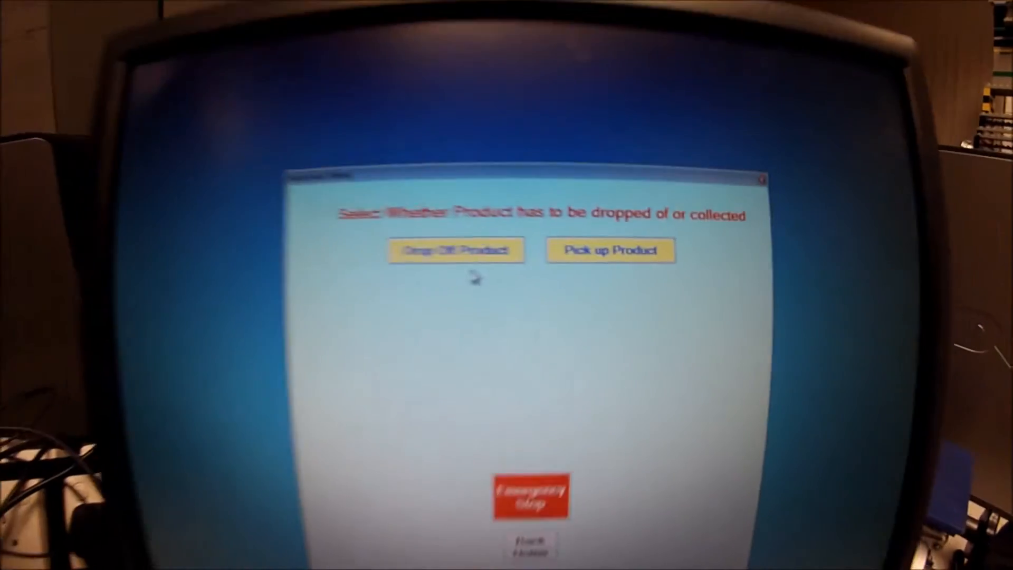
left_click(456, 250)
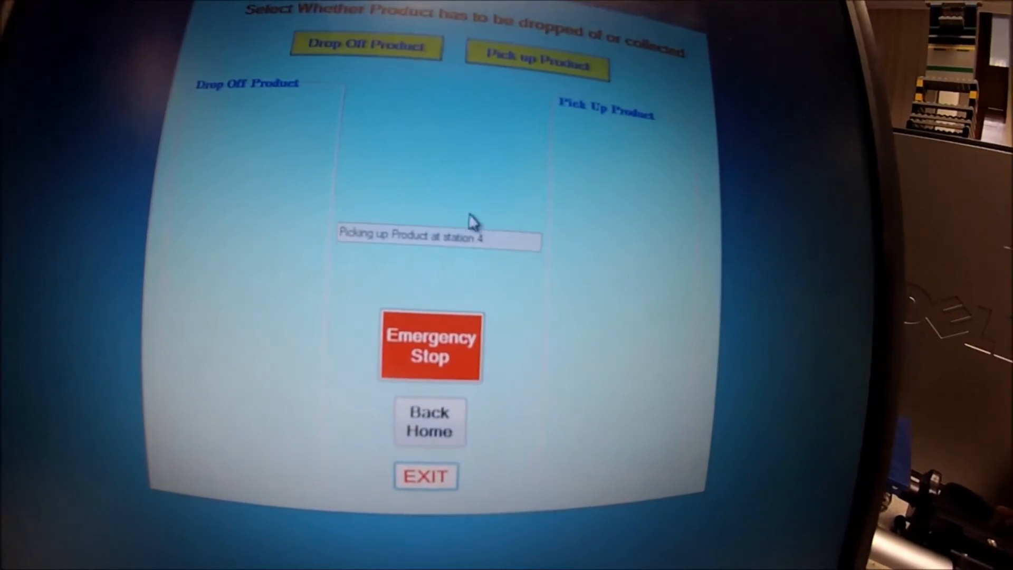
- Drop the product off at station 6
left_click(365, 46)
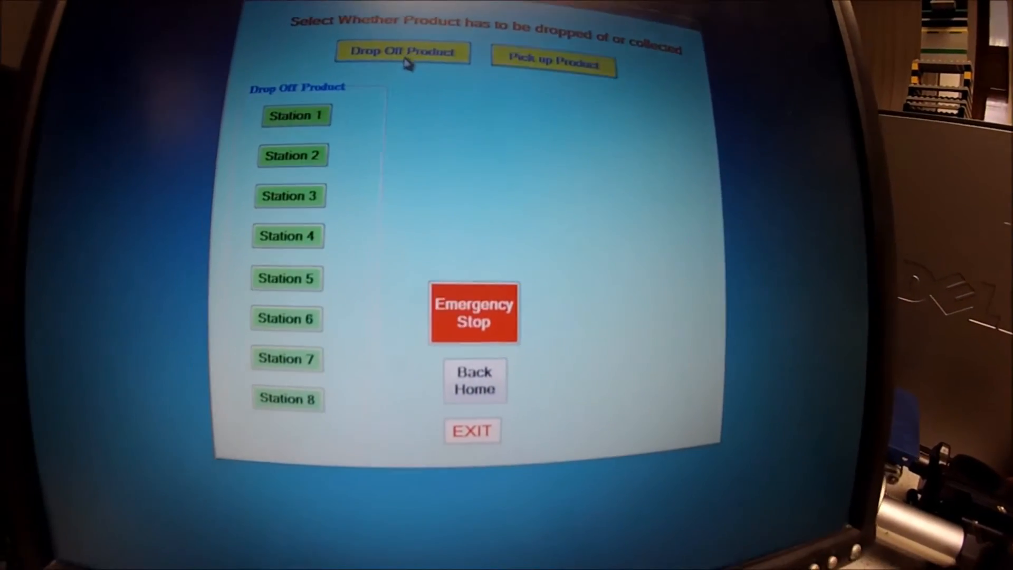
left_click(287, 318)
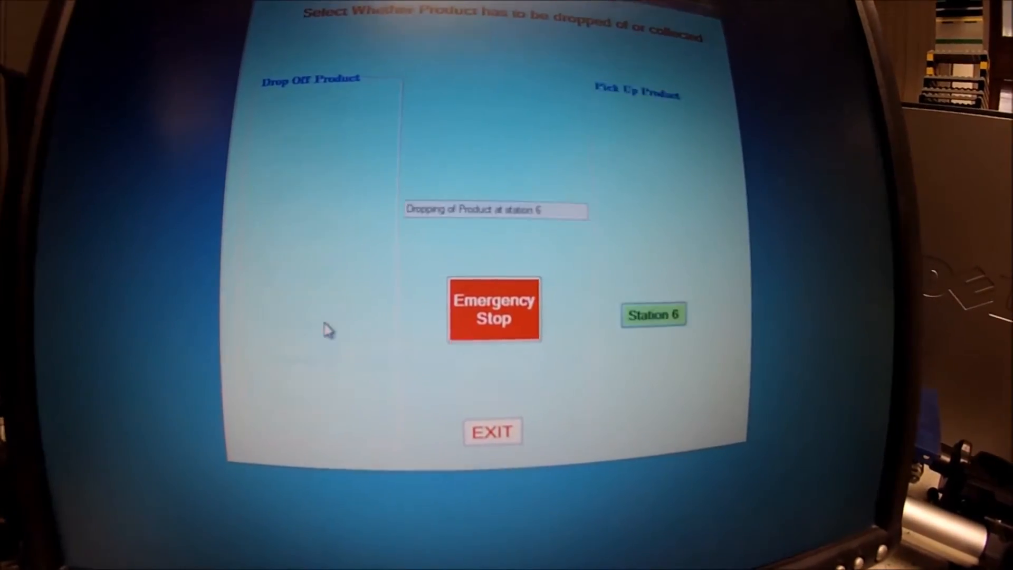
- Trigger the Emergency Stop and acknowledge the shutdown message, returning to the welcome screen
left_click(494, 309)
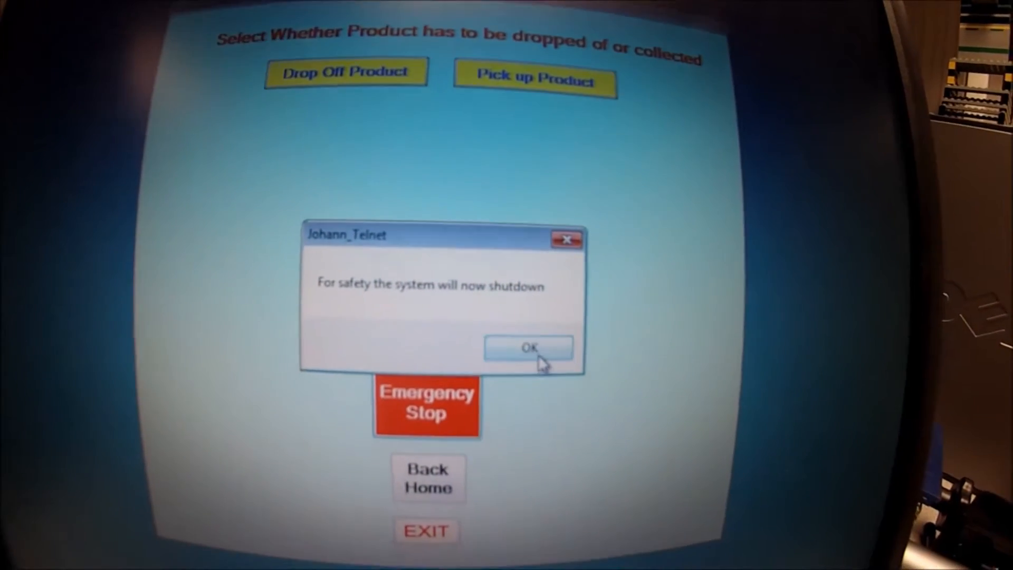
left_click(528, 347)
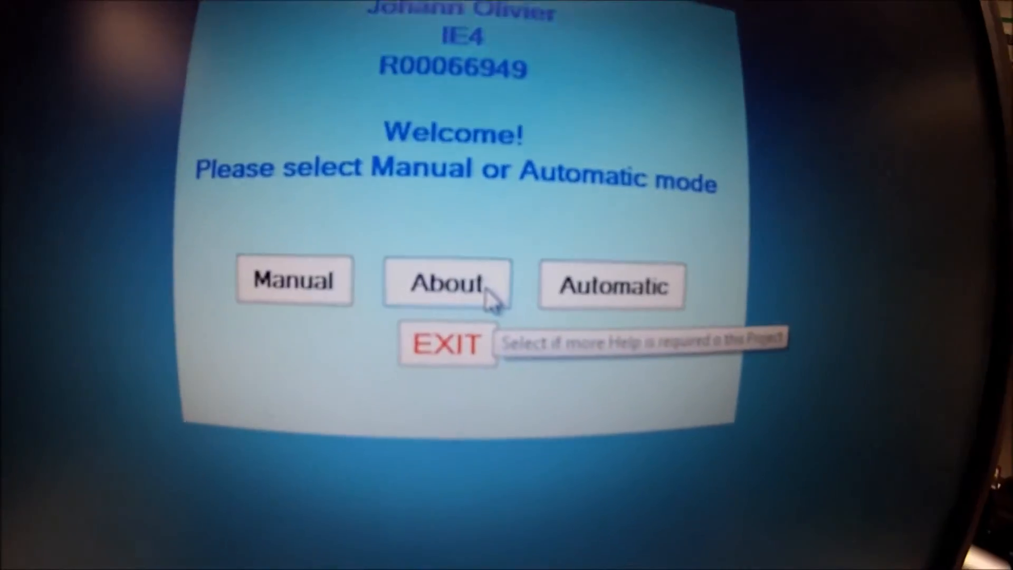
- View the About project page, the Electronics circuit explanation and the Telnet values list
left_click(446, 284)
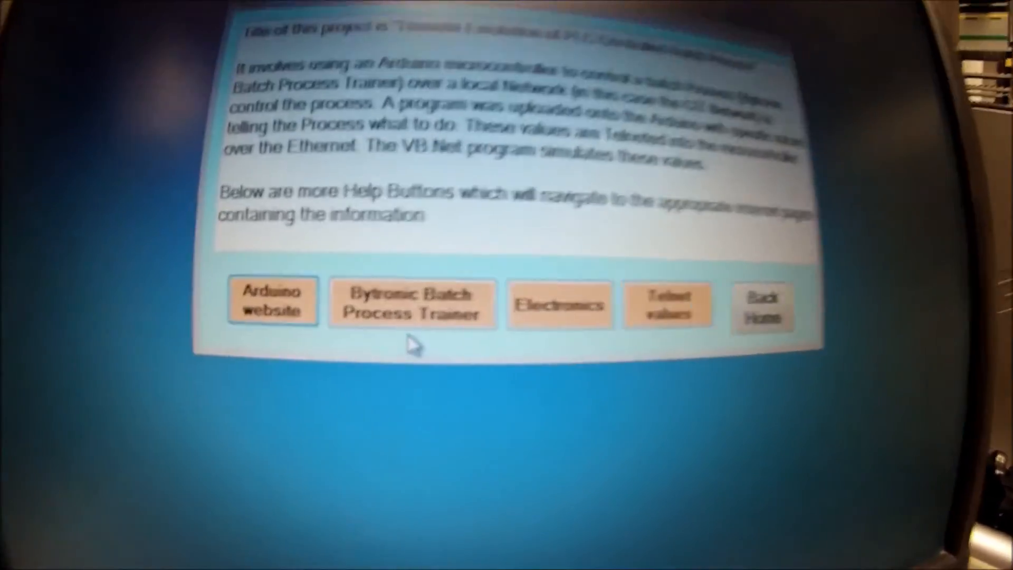
left_click(272, 301)
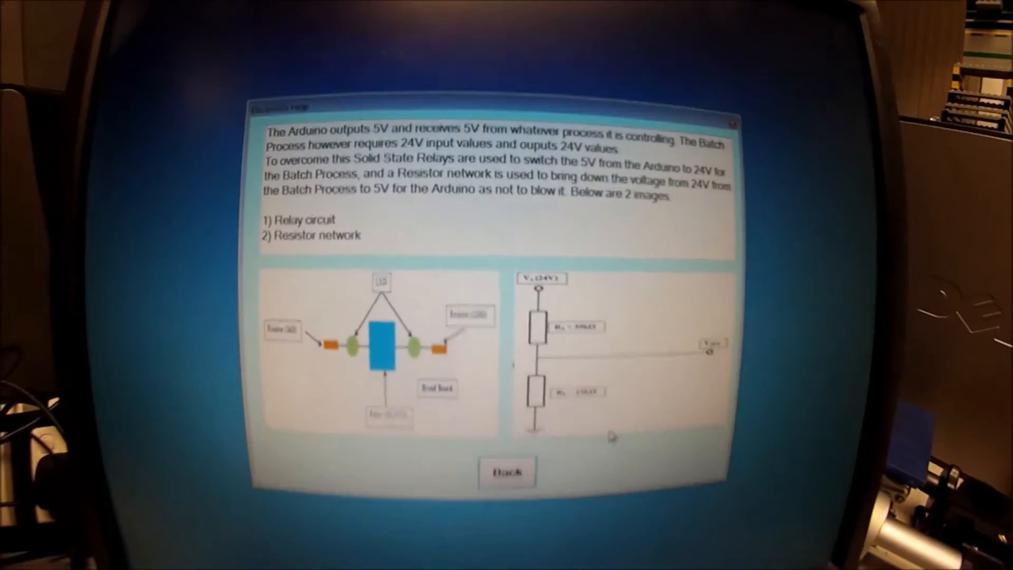
left_click(507, 470)
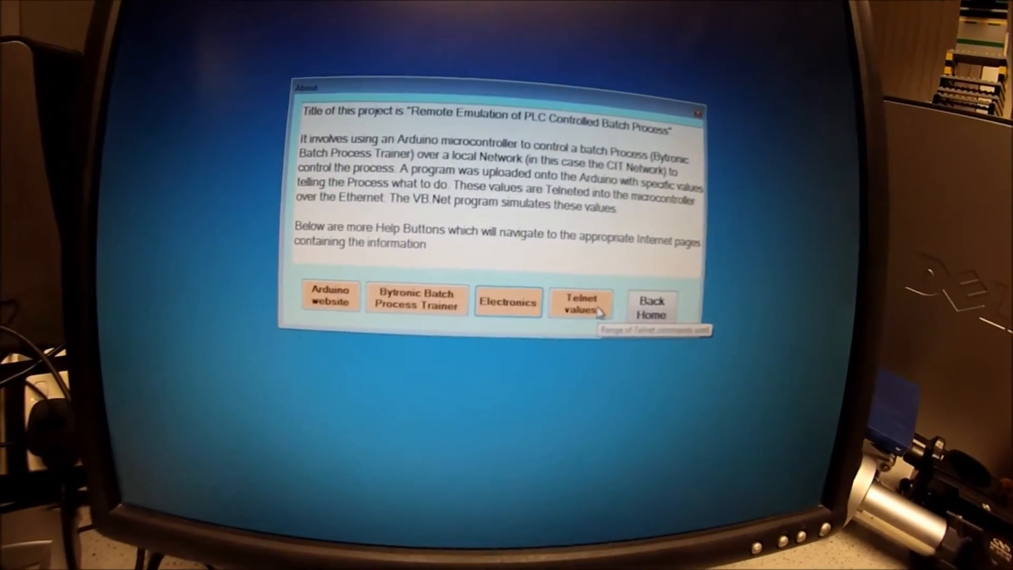
left_click(580, 304)
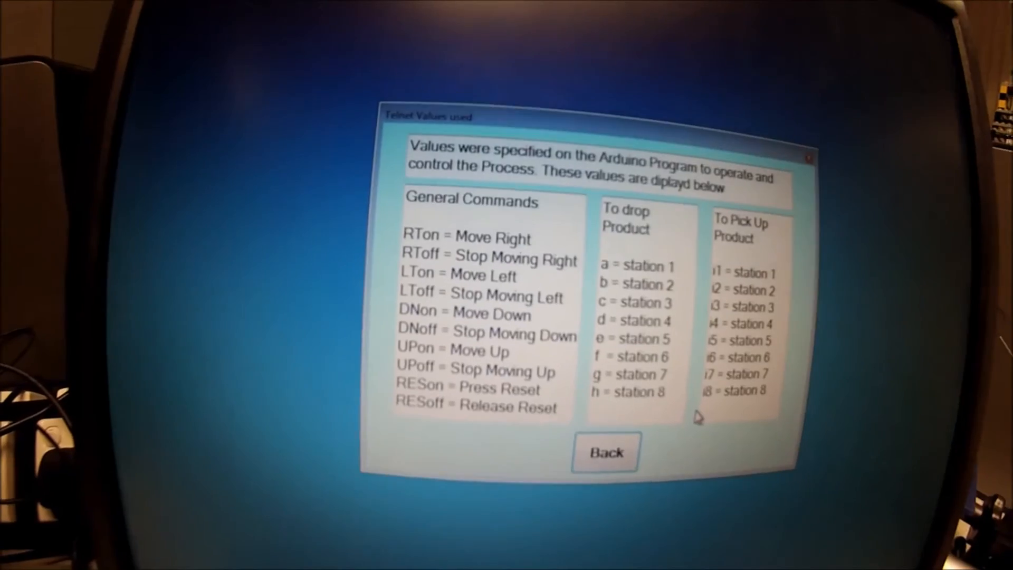
left_click(604, 453)
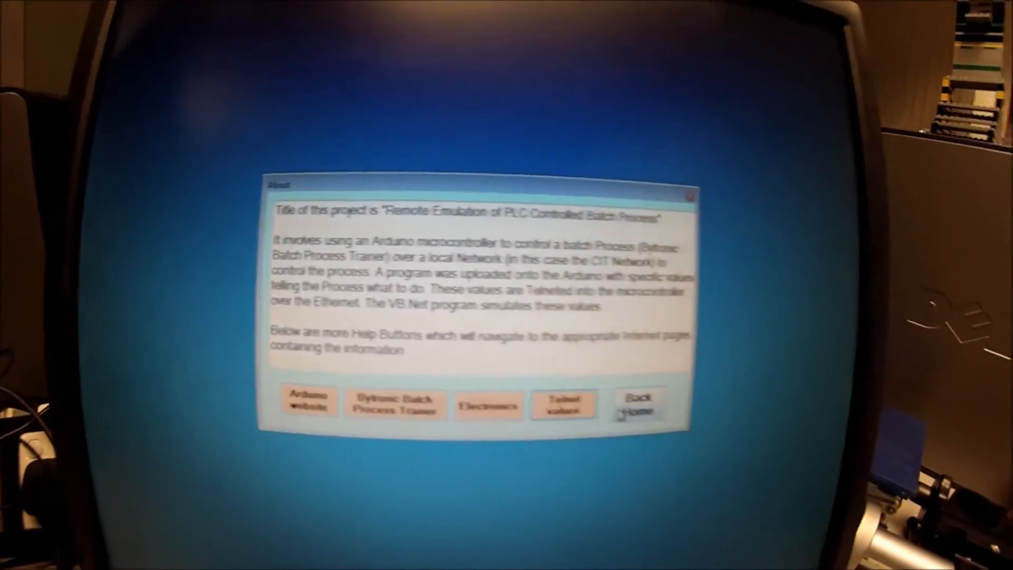
- Return to the welcome screen and request to exit the control system
left_click(646, 404)
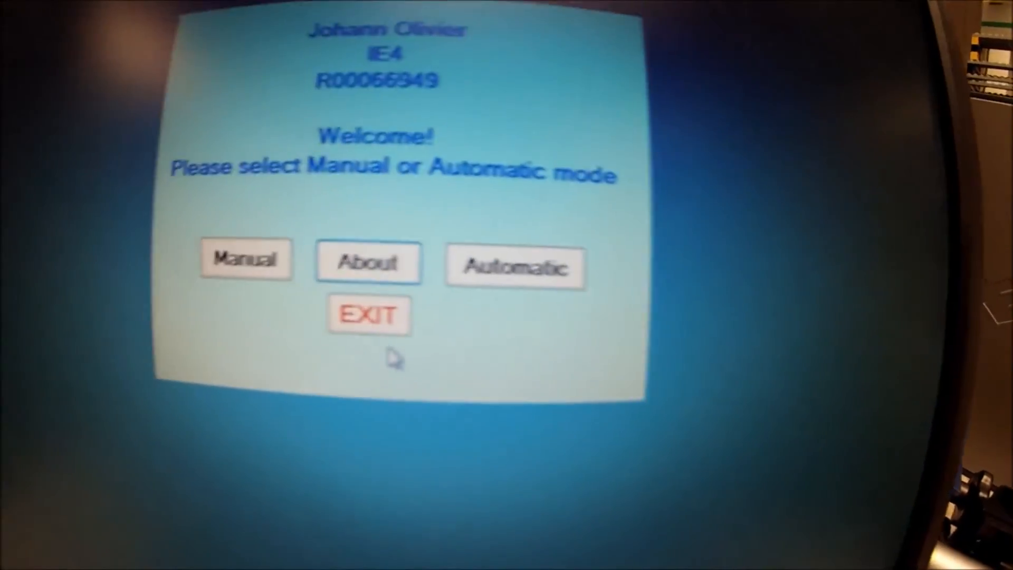
left_click(370, 315)
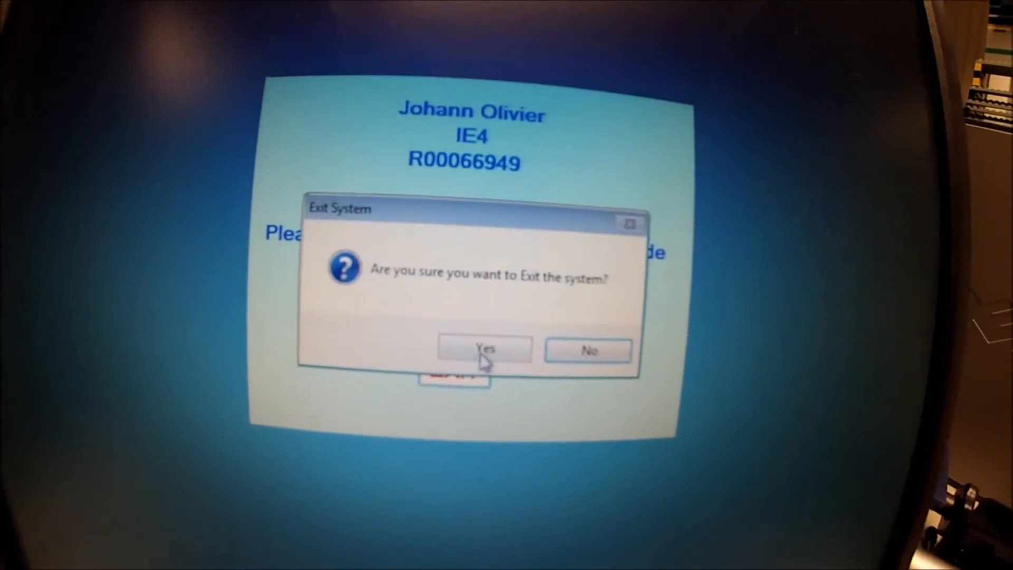
- Confirm exiting the program and review the Arduino sketch's Telnet command-handling code
left_click(484, 349)
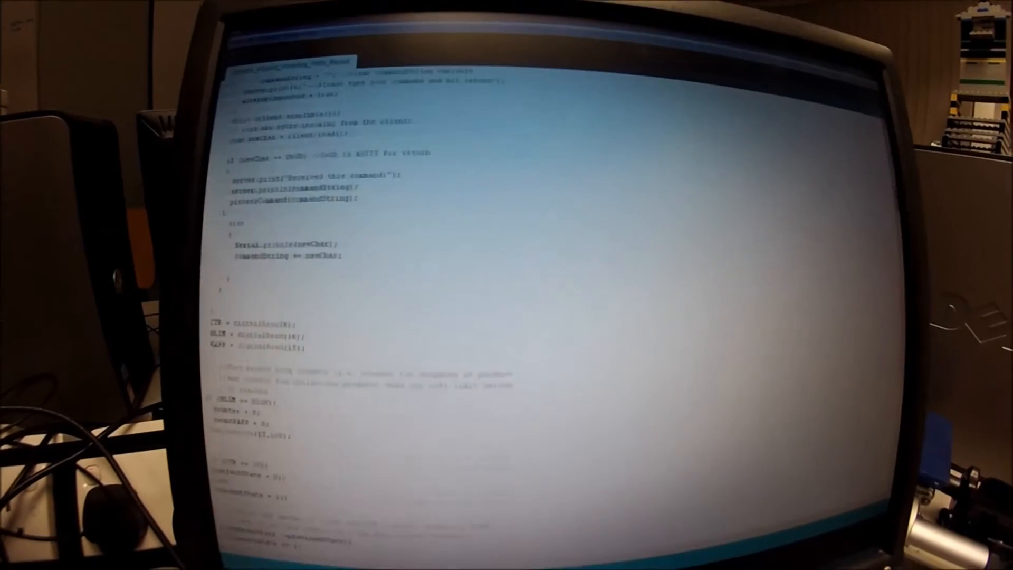
scroll("down", 3)
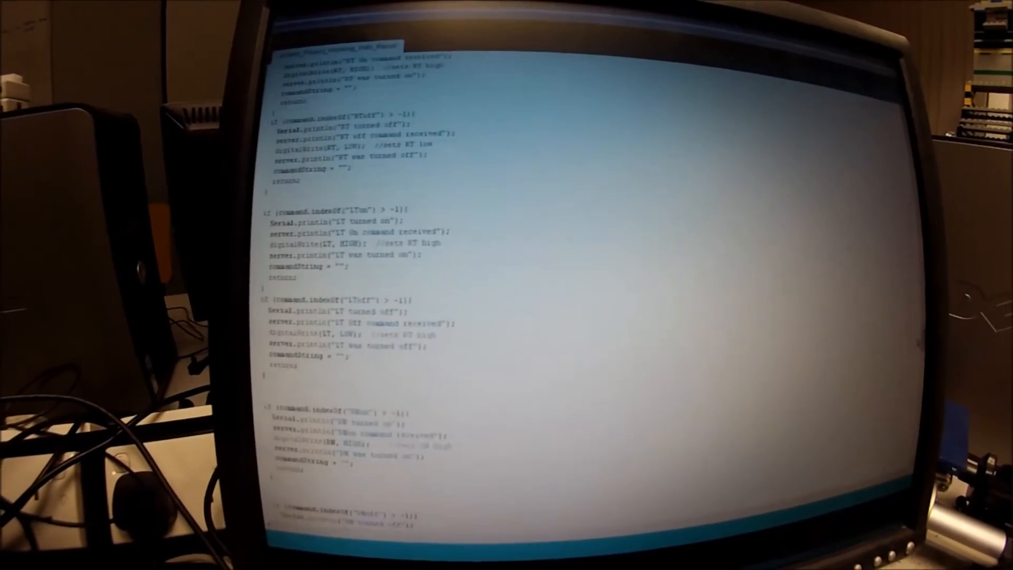
scroll("down", 3)
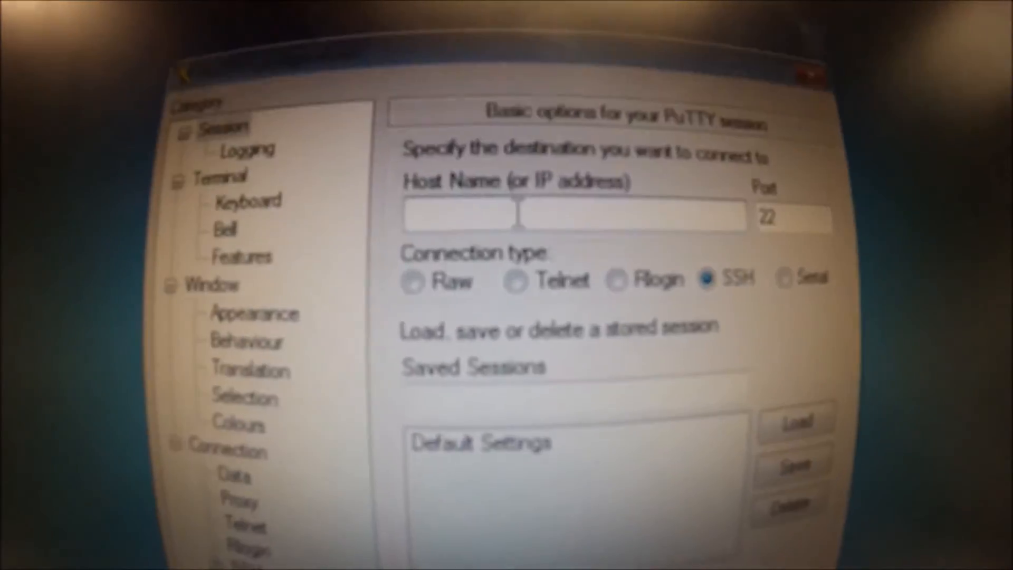
- Connect a PuTTY Telnet session to the controller host ending 157.1 on port 23
type("157.190.32.206")
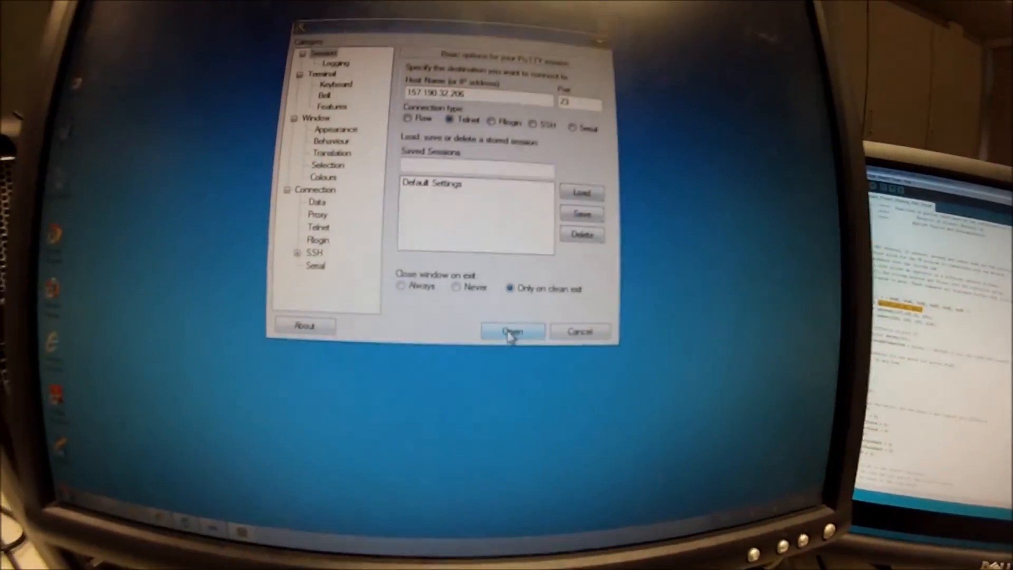
left_click(510, 331)
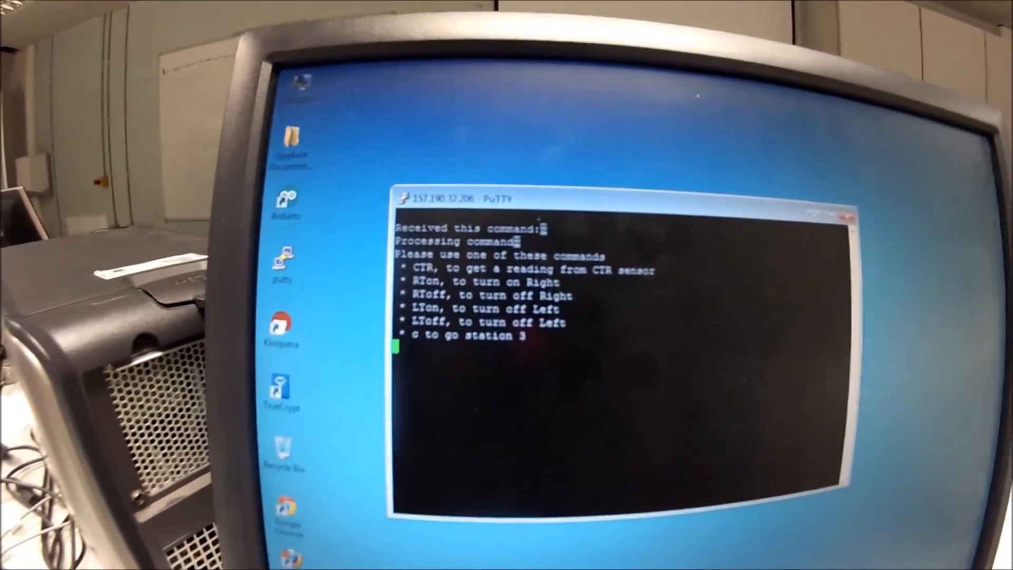
- Send RTon to switch the right movement on, then enter RToff
type("RTon")
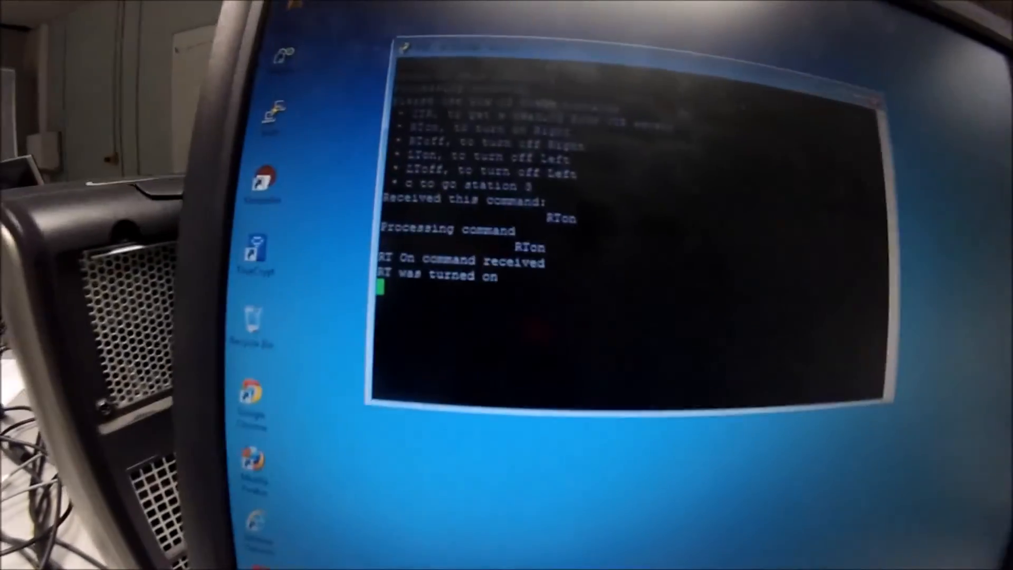
type("RToff")
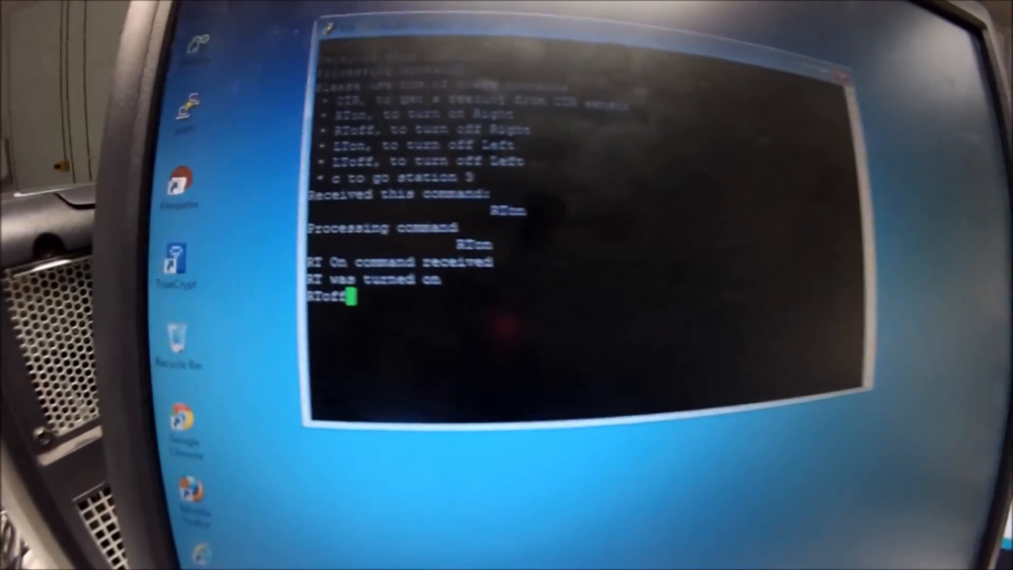